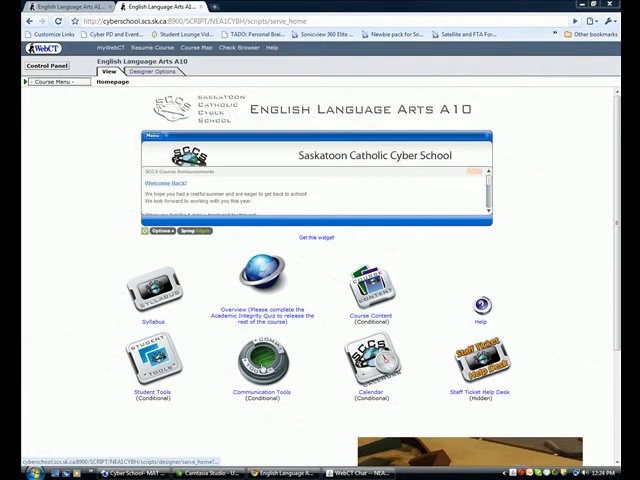
Open Communication Tools from the English Language Arts A10 course homepage
click(262, 360)
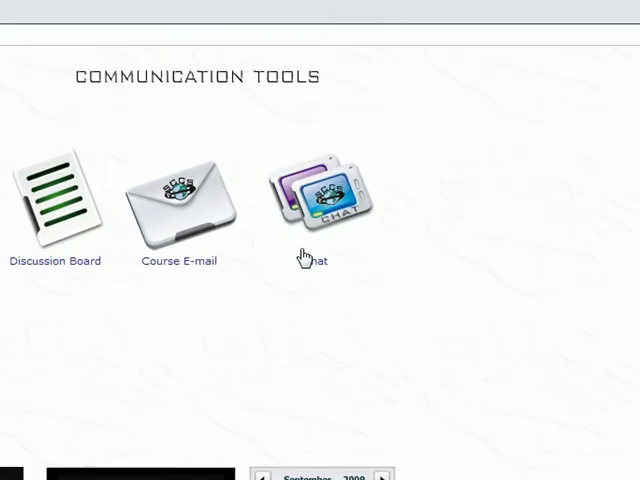
mouse_move(305, 256)
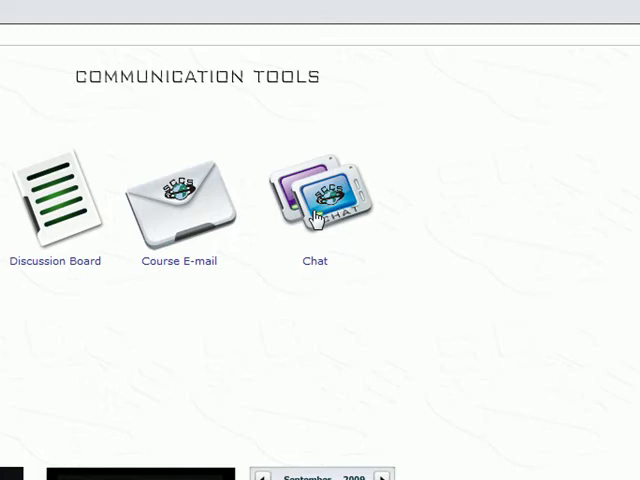
Open the course Chat rooms and launch the Teacher's Office chat window
click(315, 195)
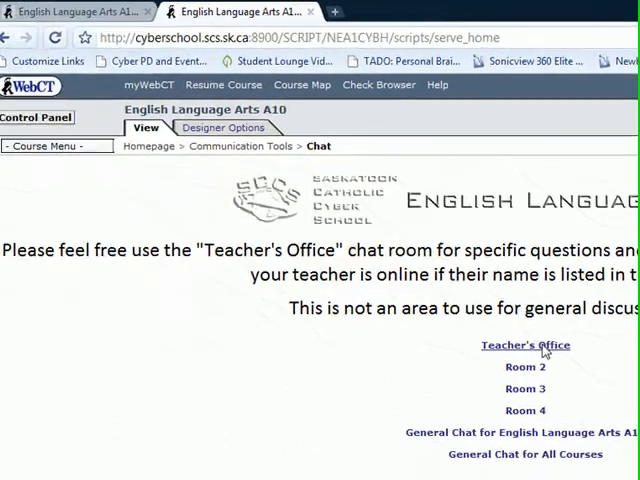
click(525, 345)
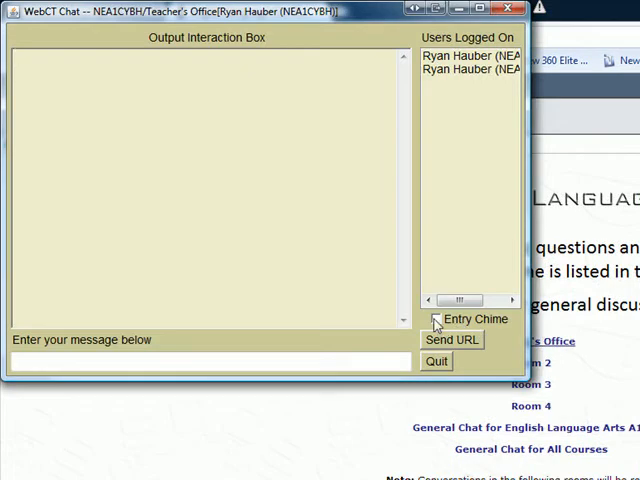
click(440, 318)
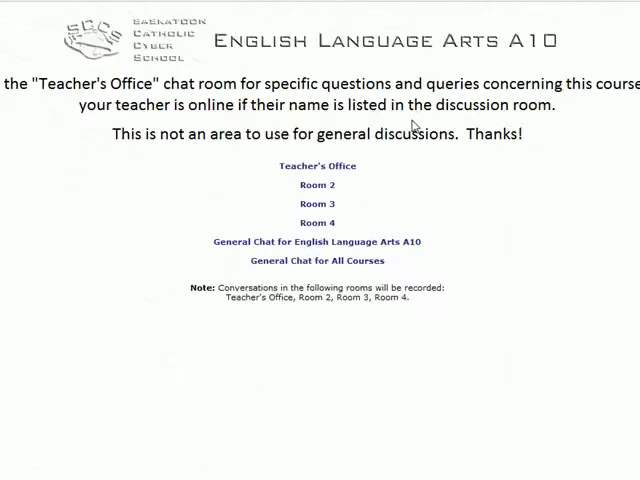
click(306, 166)
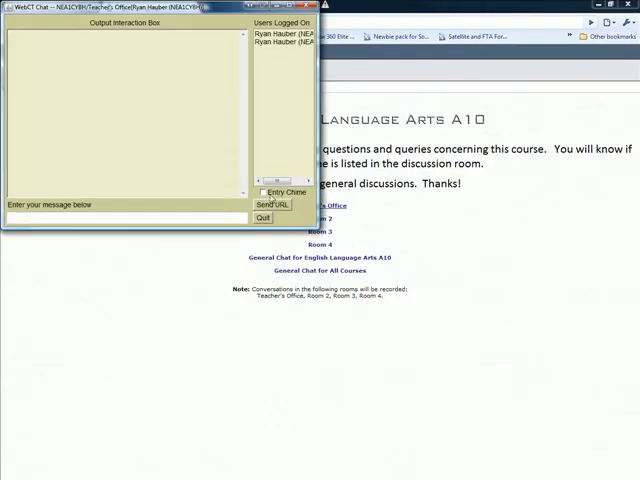
click(261, 192)
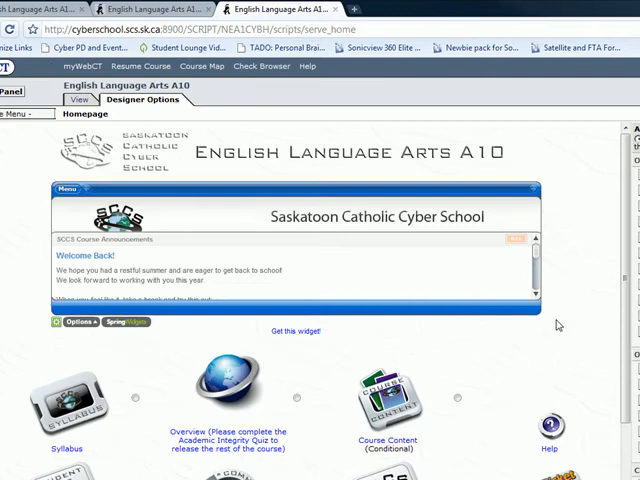
mouse_move(588, 322)
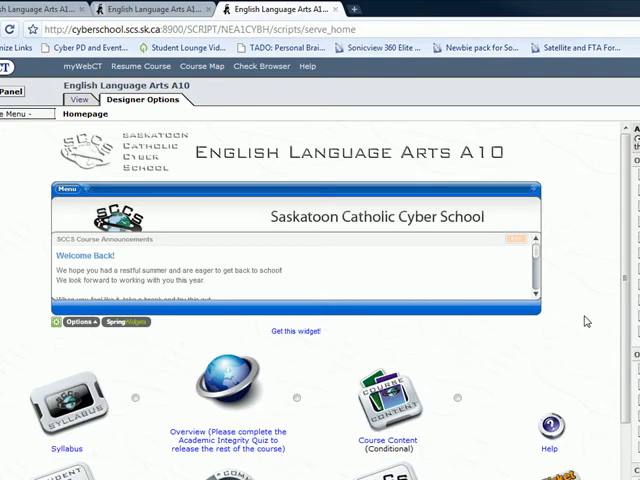